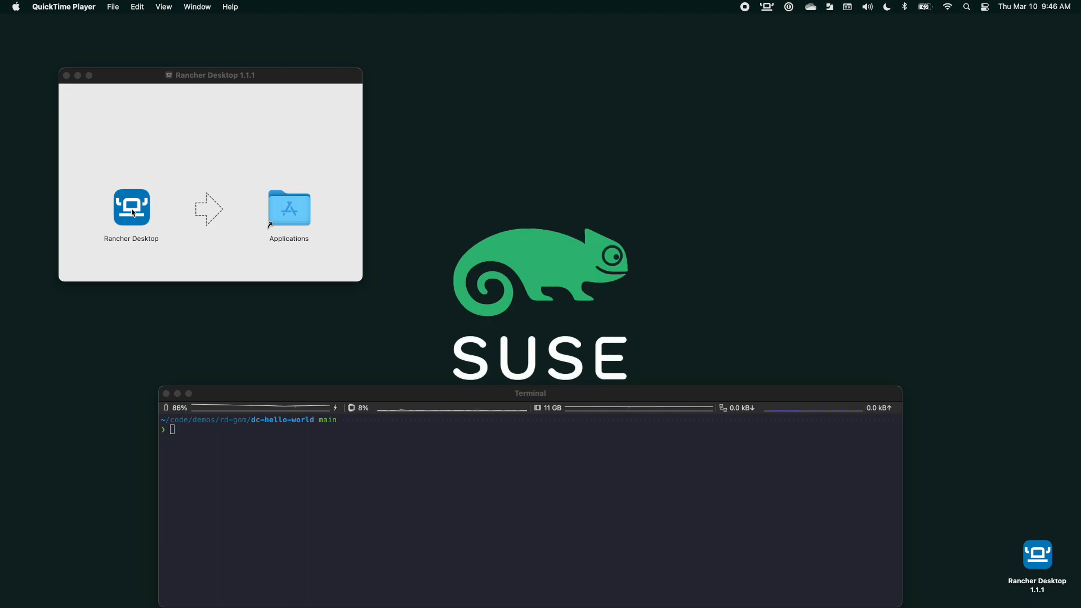
pyautogui.moveTo(242, 164)
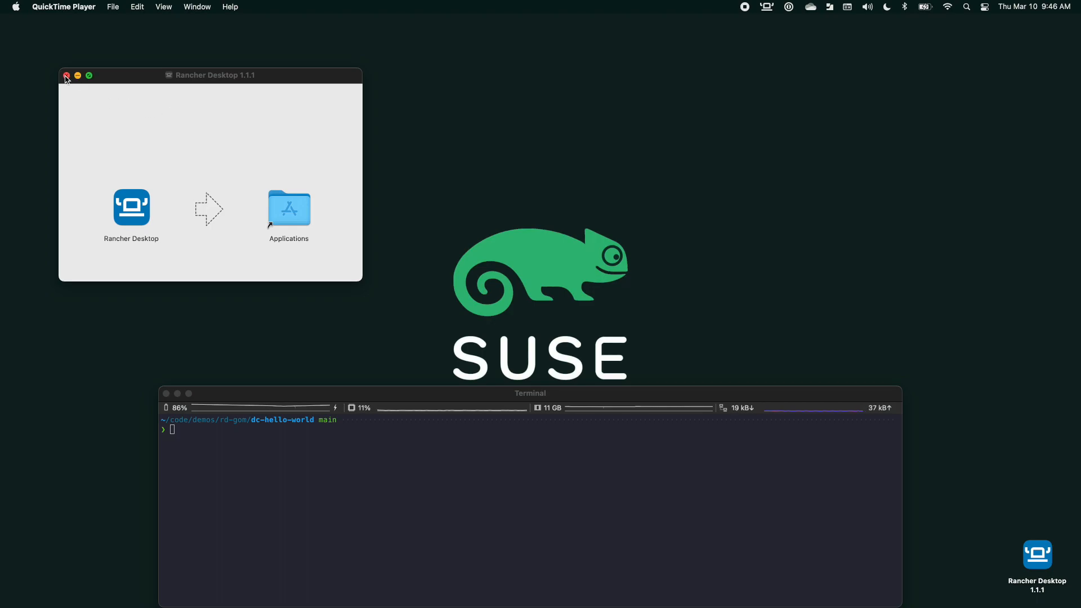
# Close the installer window and open the Rancher Desktop menu-bar menu showing Kubernetes running
pyautogui.click(67, 76)
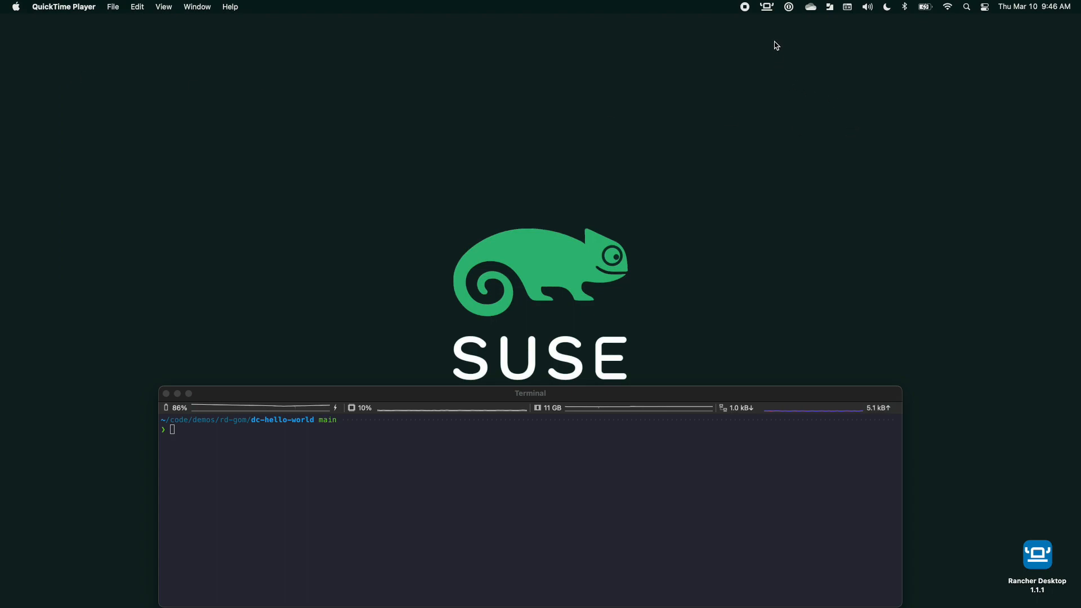
pyautogui.moveTo(771, 31)
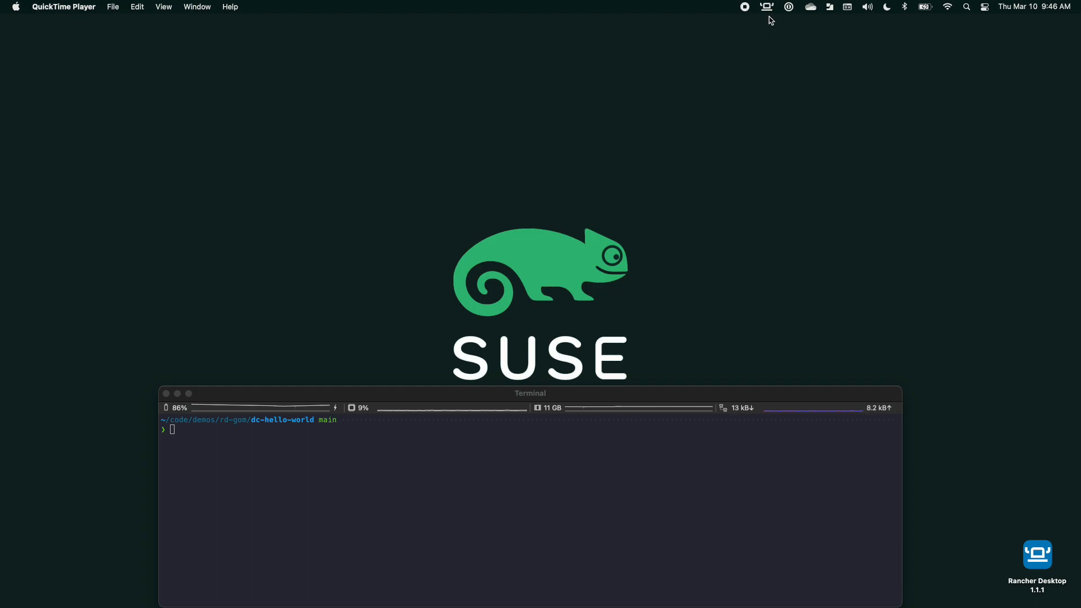
pyautogui.moveTo(765, 7)
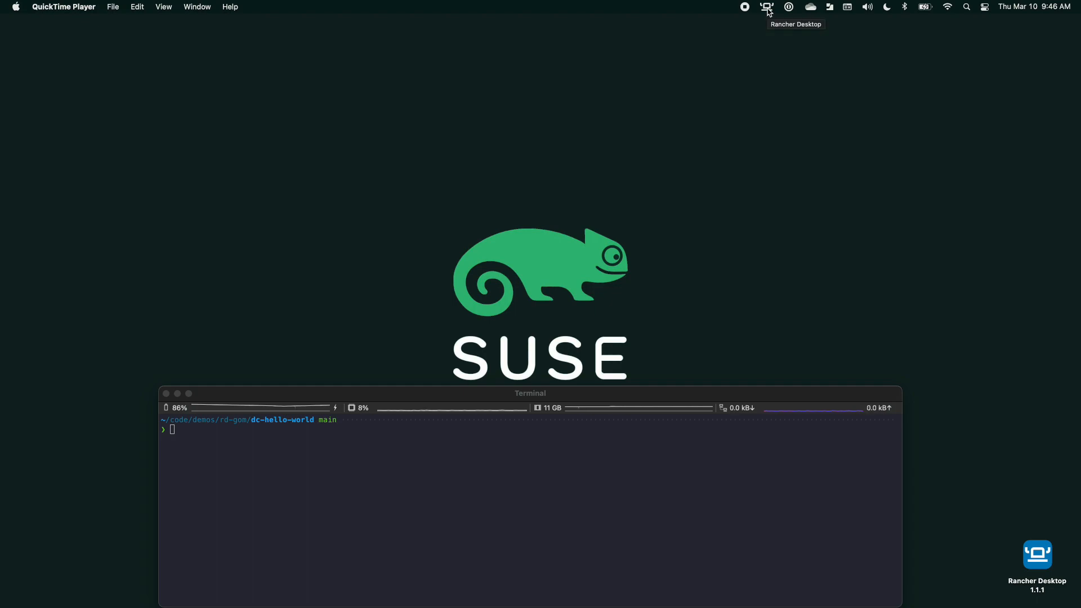
pyautogui.click(765, 7)
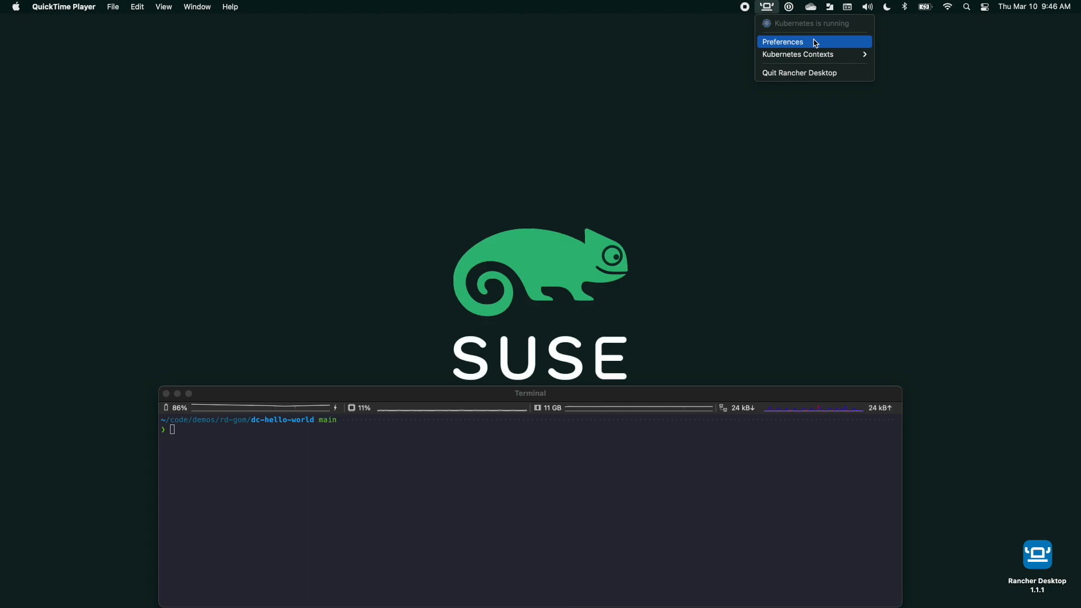
# Open Rancher Desktop Preferences on the General page showing version 1.1.1
pyautogui.click(782, 41)
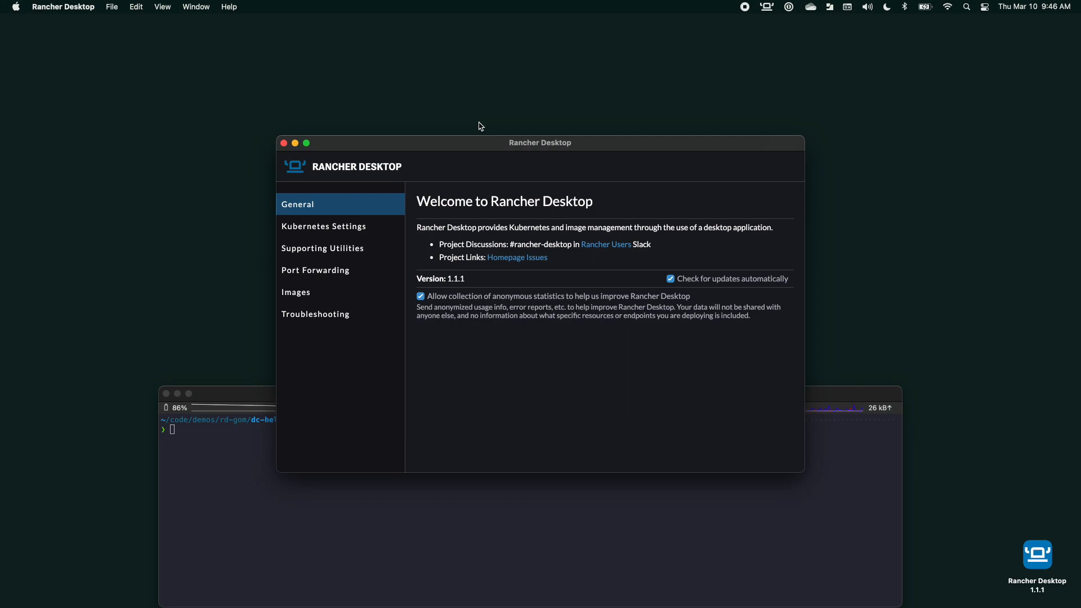
pyautogui.moveTo(470, 129)
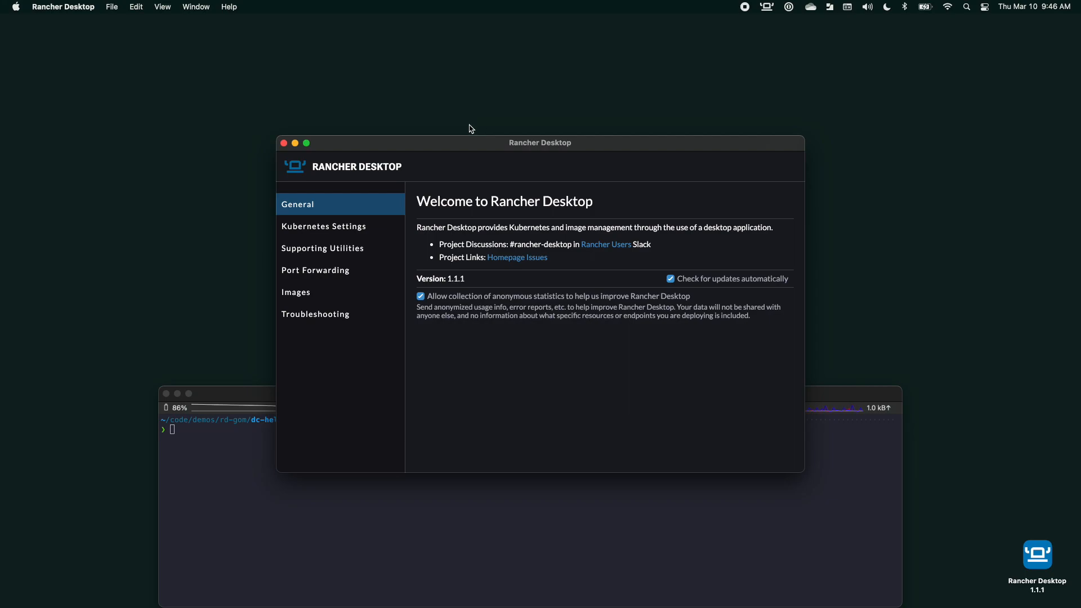
pyautogui.moveTo(336, 227)
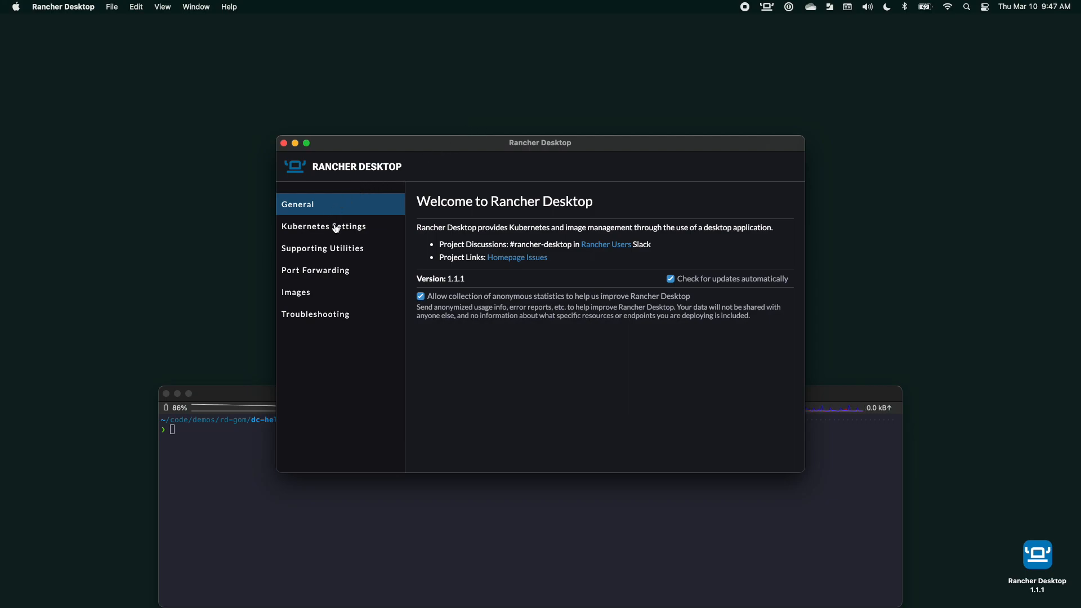
# Browse the Kubernetes version list on Kubernetes Settings, keeping v1.22.7 selected
pyautogui.click(323, 226)
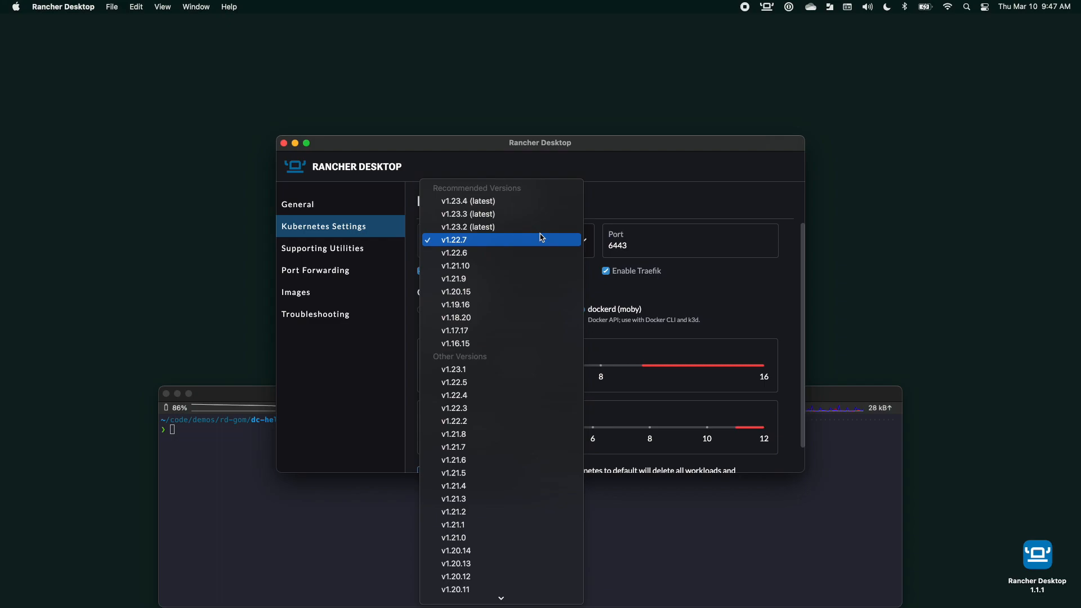
pyautogui.scroll(-3)
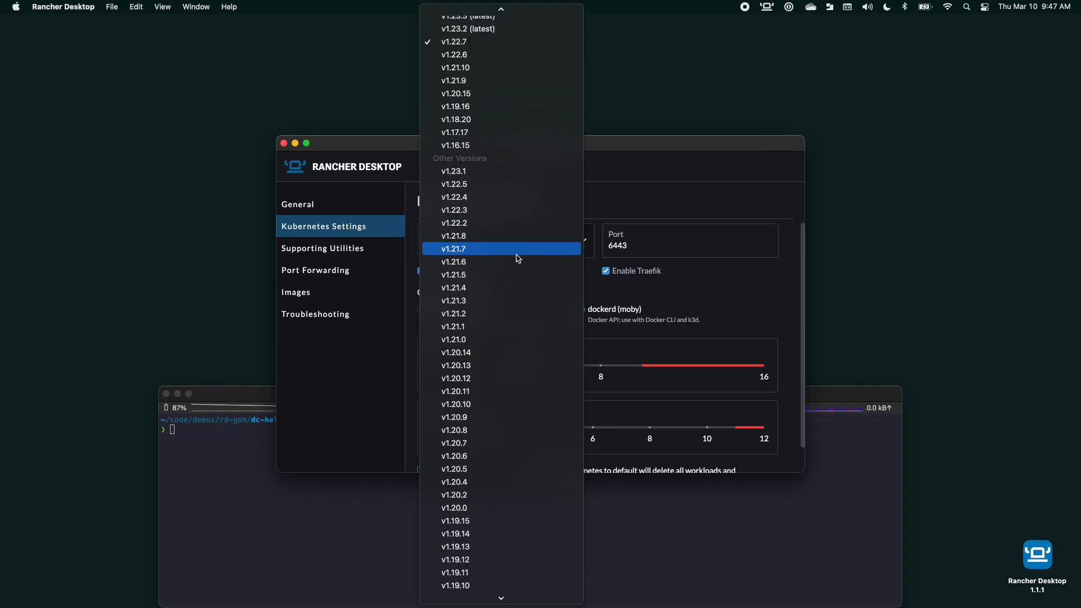
pyautogui.scroll(-3)
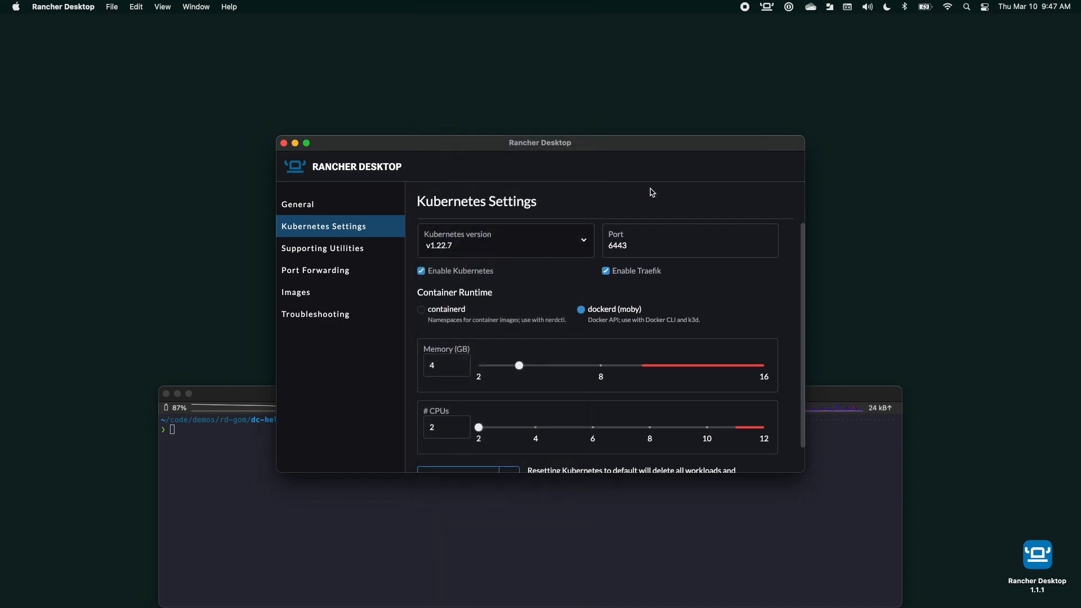
pyautogui.moveTo(549, 240)
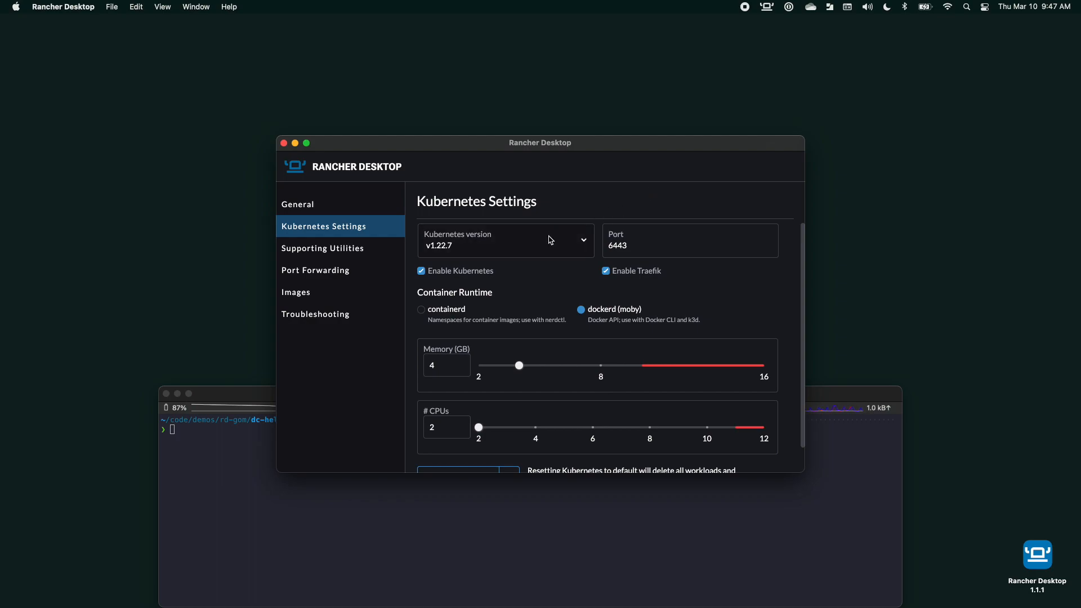
pyautogui.click(506, 240)
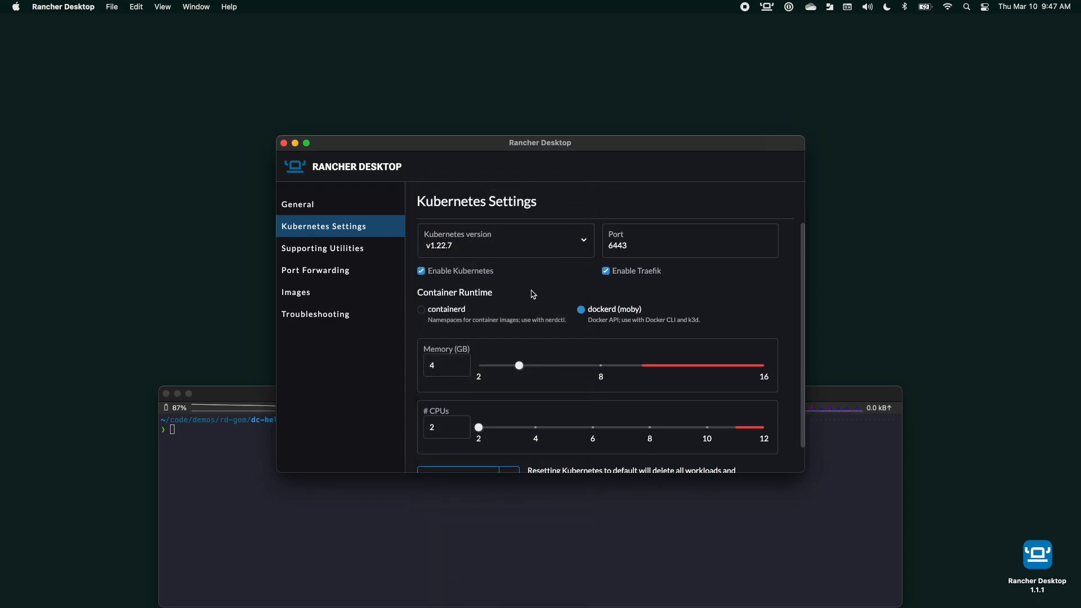
pyautogui.moveTo(530, 278)
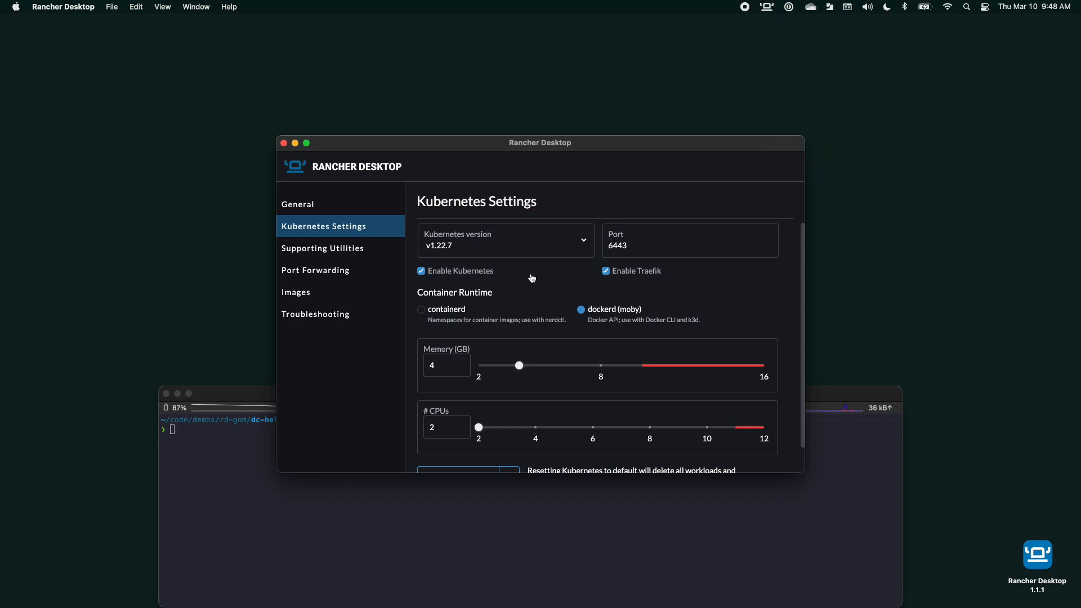
pyautogui.moveTo(414, 356)
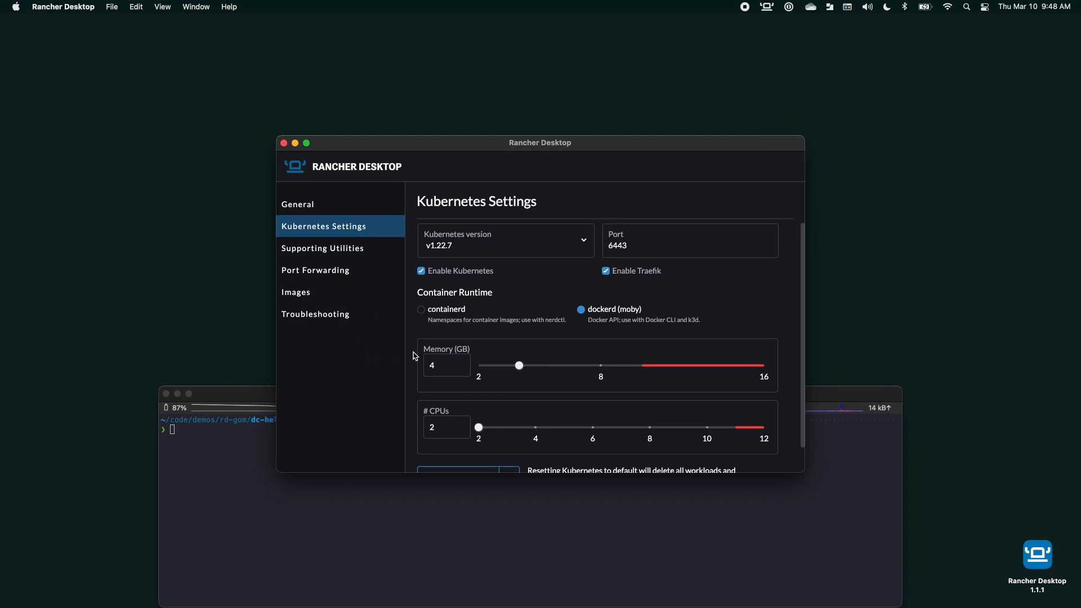
pyautogui.scroll(-3)
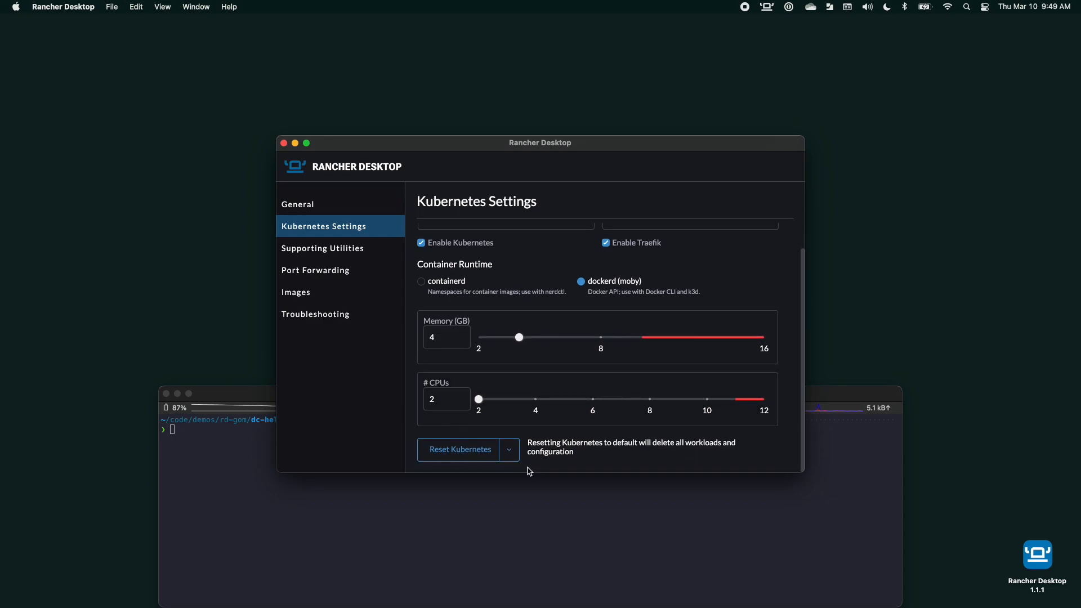
pyautogui.click(509, 439)
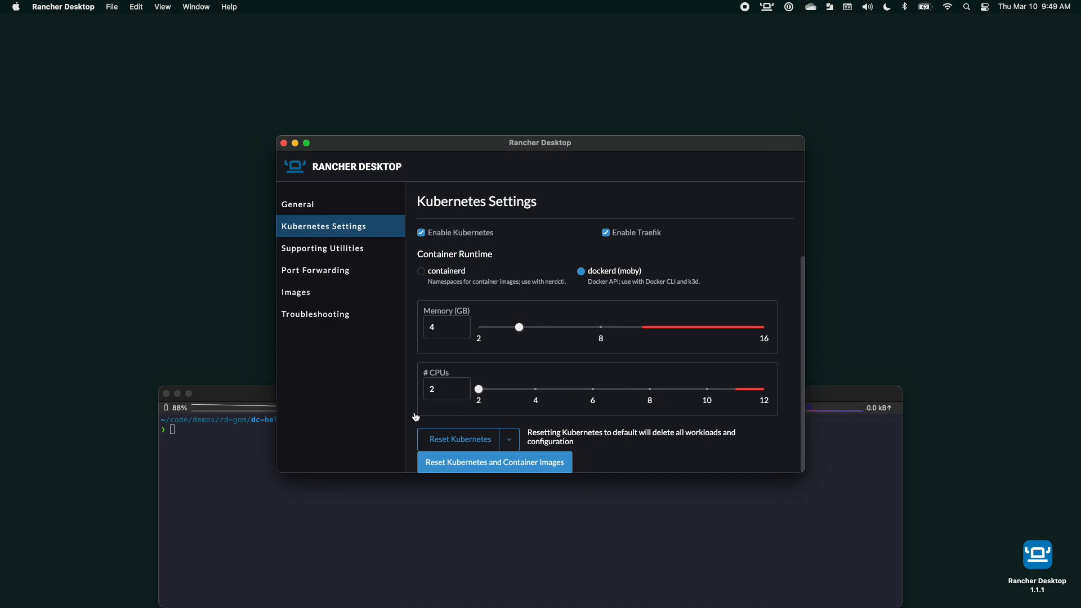
pyautogui.moveTo(408, 412)
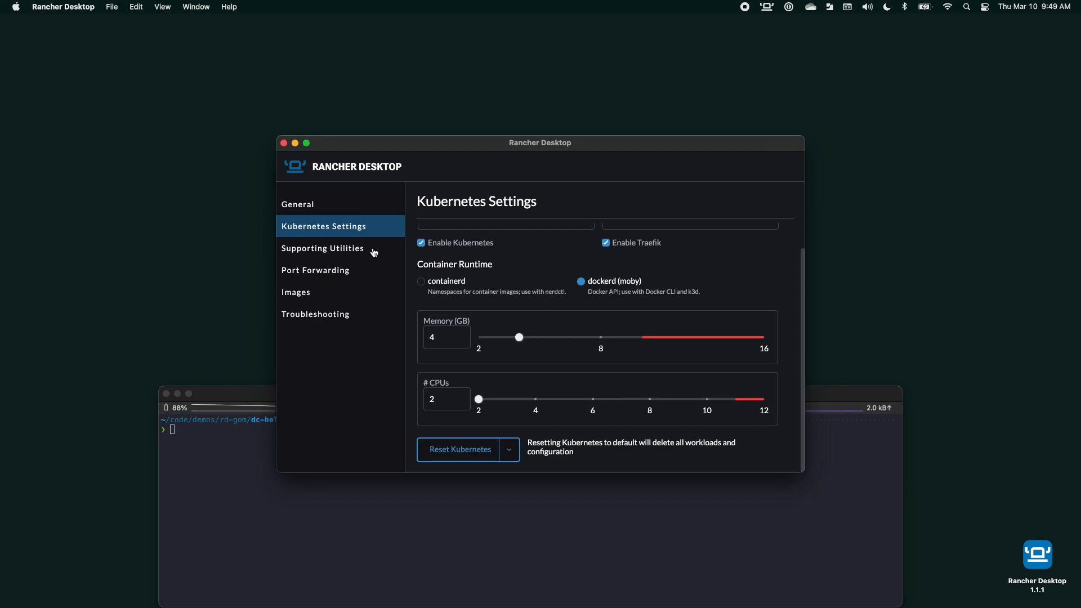
pyautogui.moveTo(357, 275)
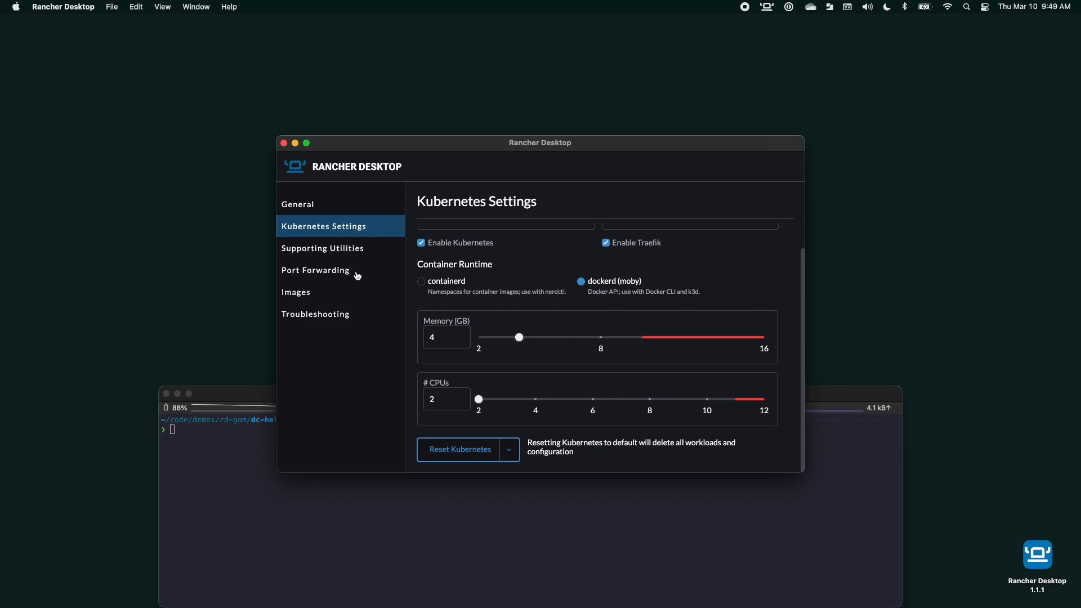
pyautogui.moveTo(329, 295)
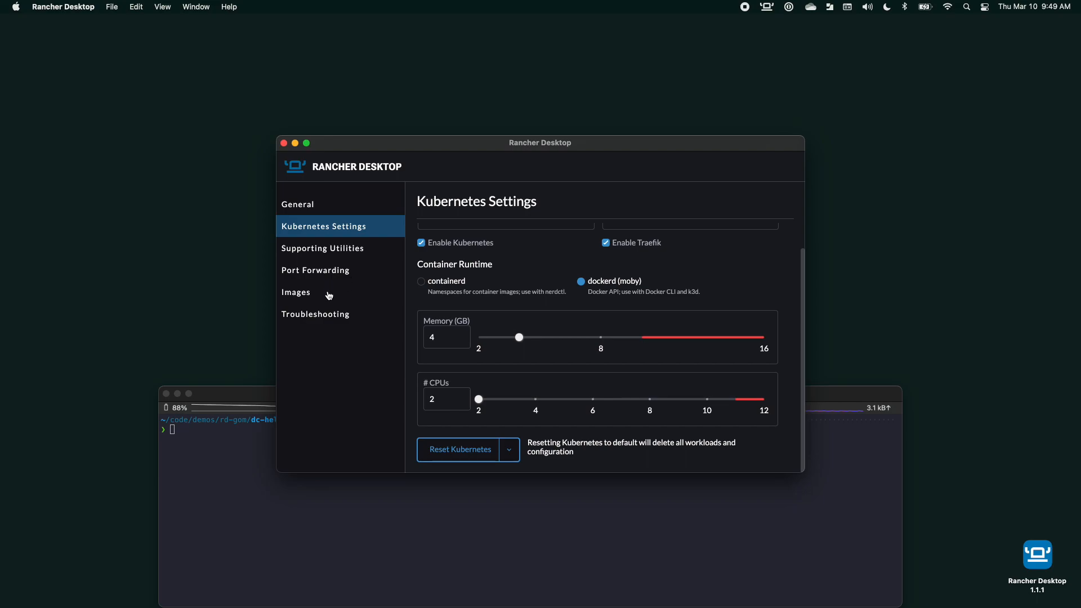
# Browse the Images list and the mariadb 10.5.15 actions, then go to Troubleshooting
pyautogui.click(296, 292)
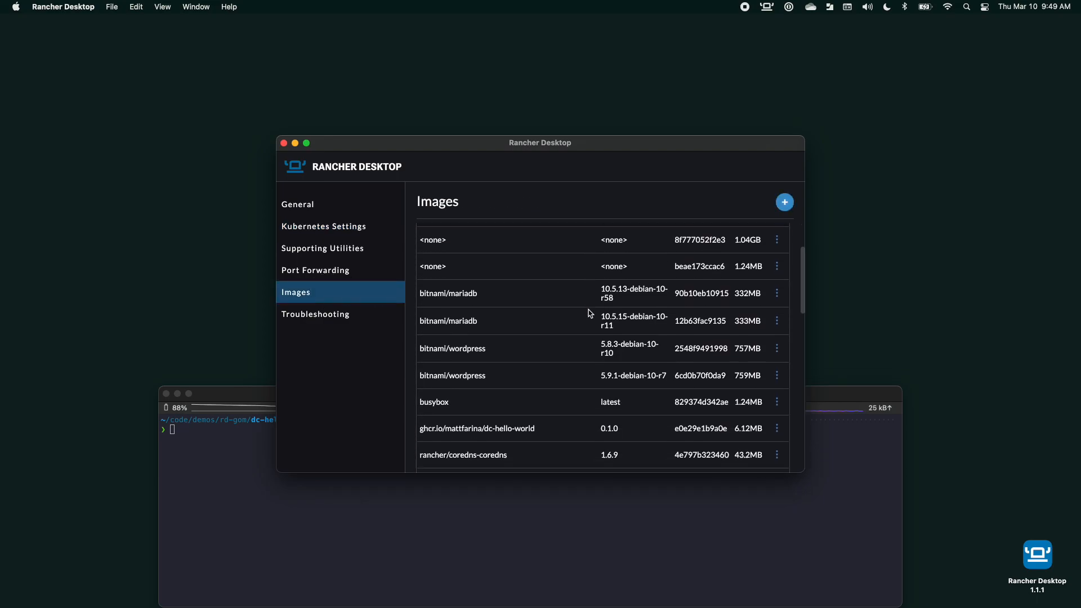
pyautogui.scroll(-3)
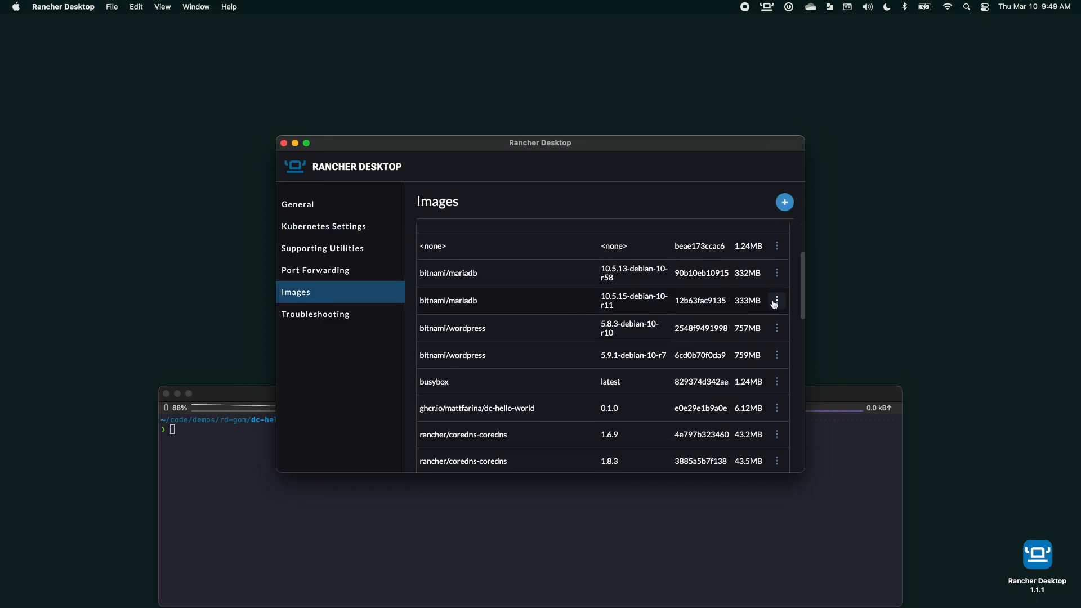
pyautogui.click(776, 300)
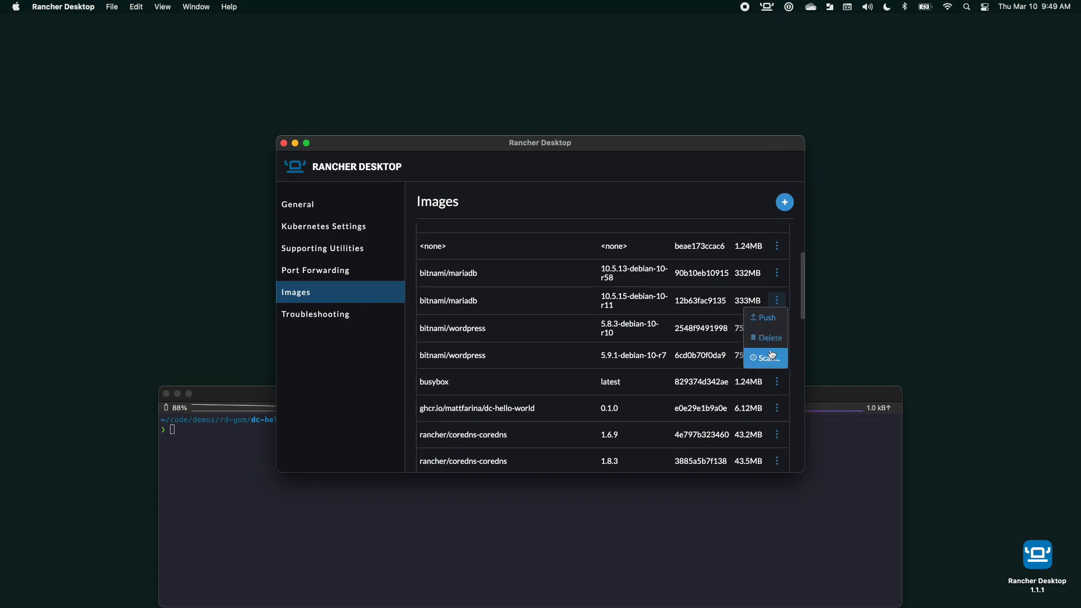
pyautogui.click(315, 314)
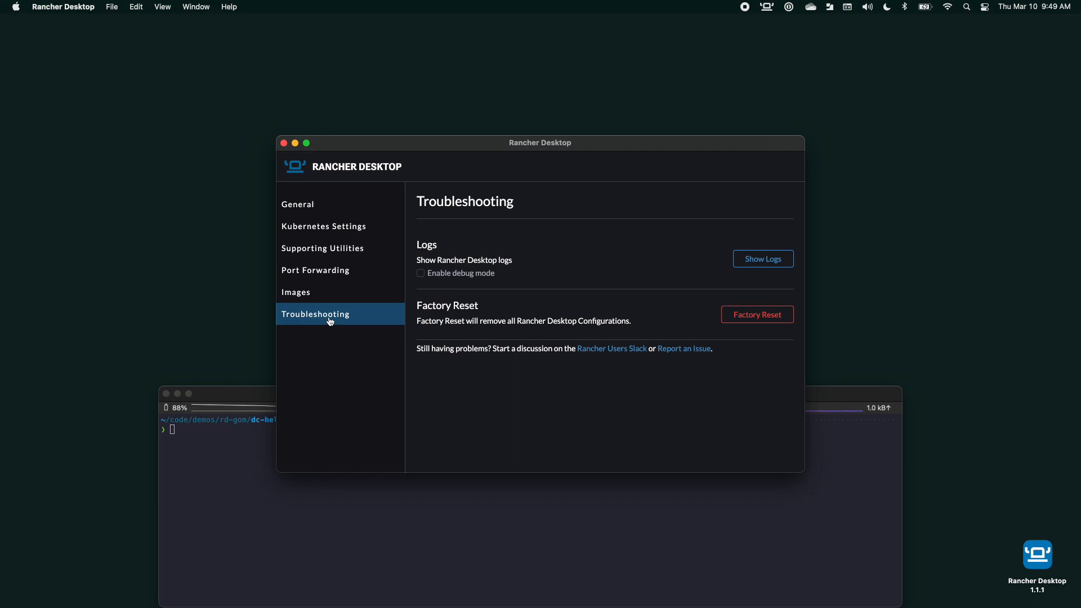
pyautogui.moveTo(301, 165)
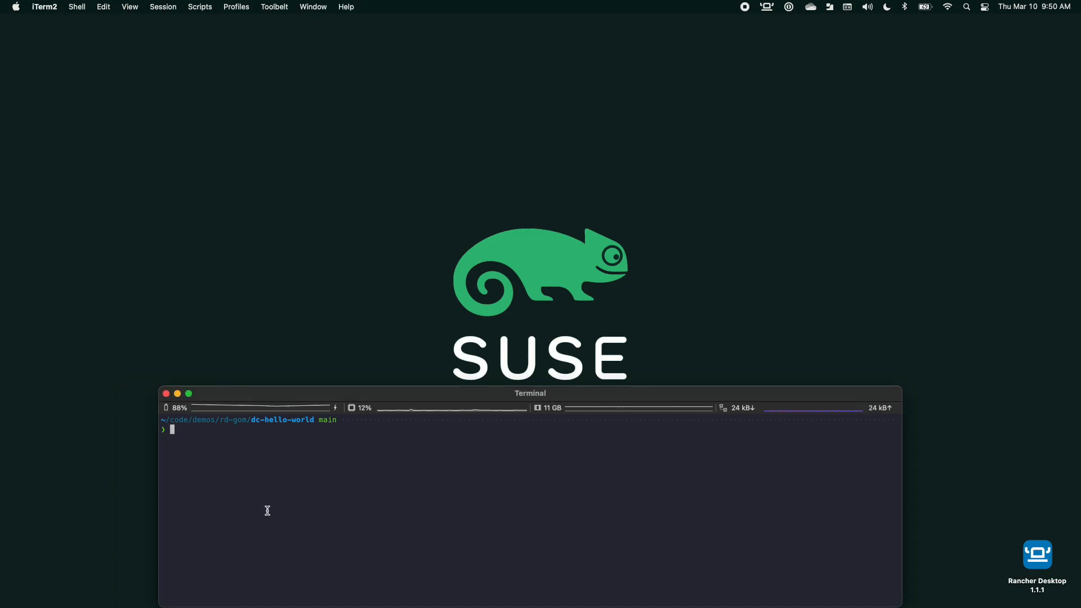
# List the local Docker images with docker images
pyautogui.write('docker')
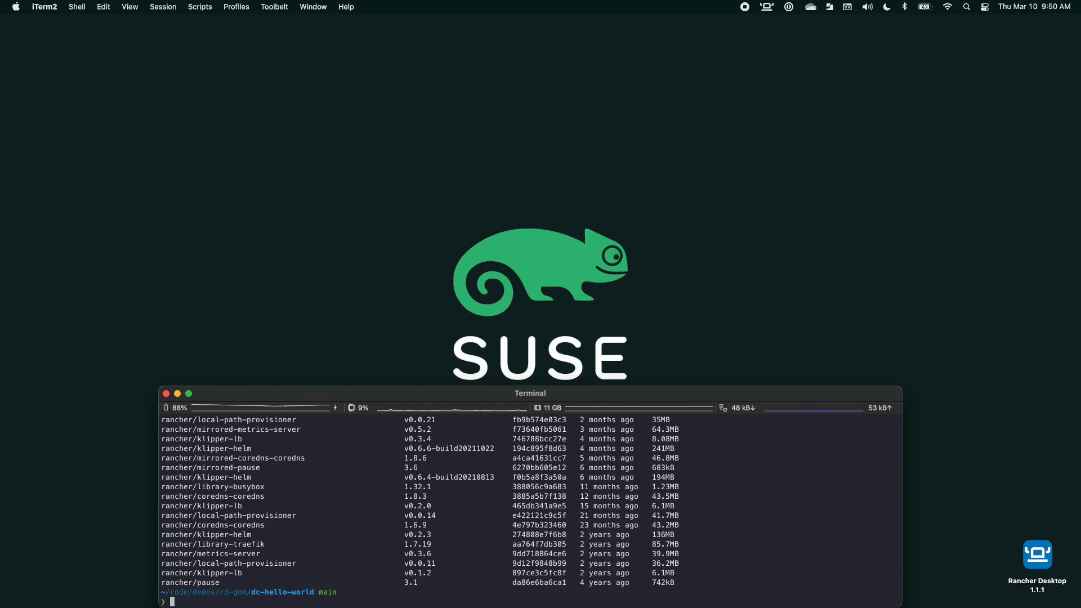
# Open the dc-hello-world folder in VS Code with code
pyautogui.write('code .')
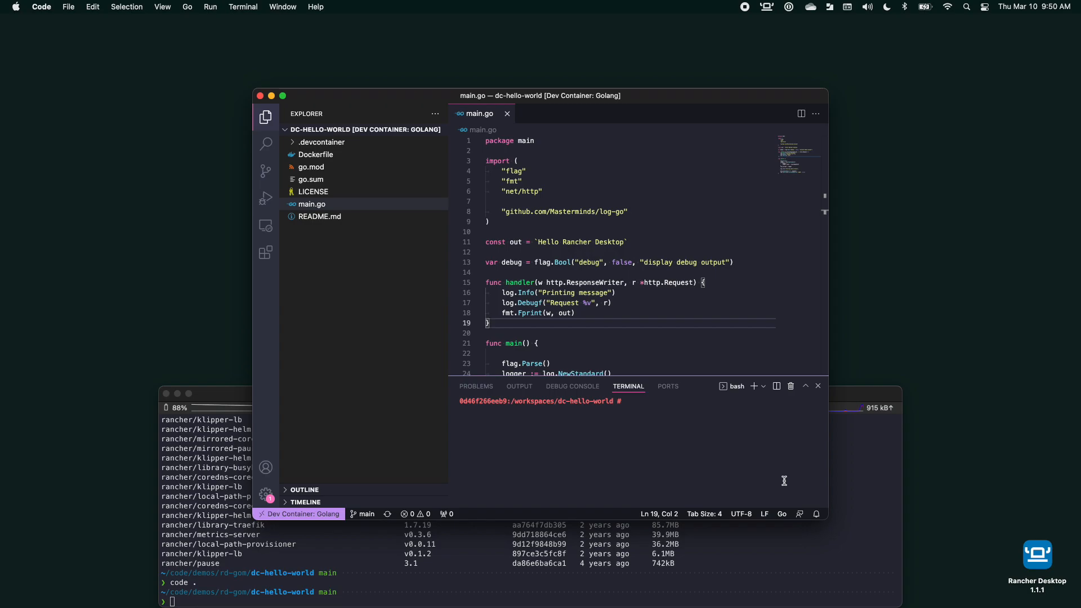
pyautogui.moveTo(265, 144)
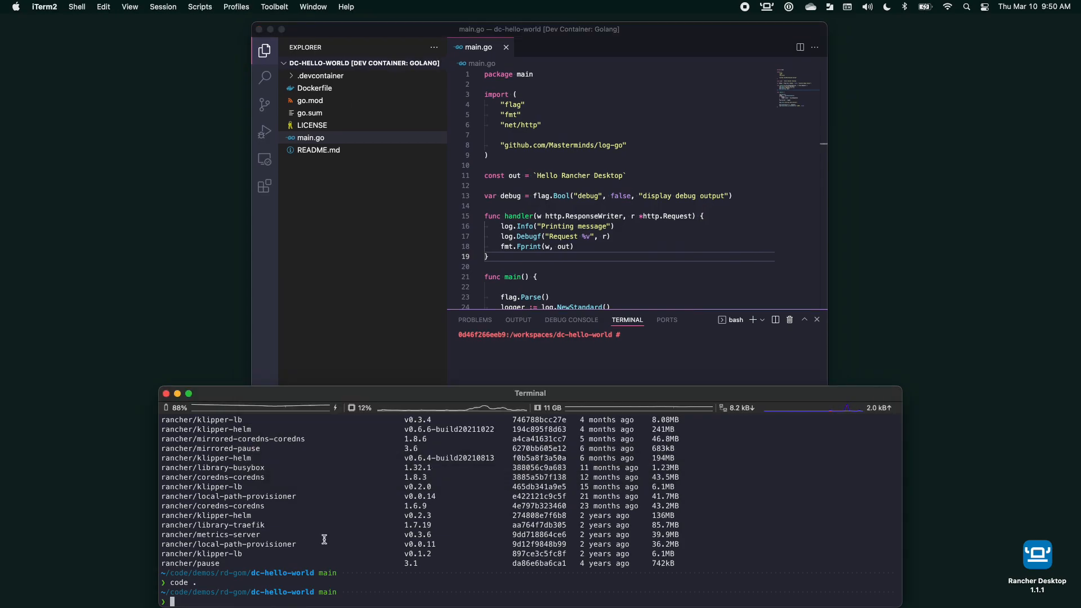
# Build the project image with docker build ., producing image 63a67238444a
pyautogui.write('docker build')
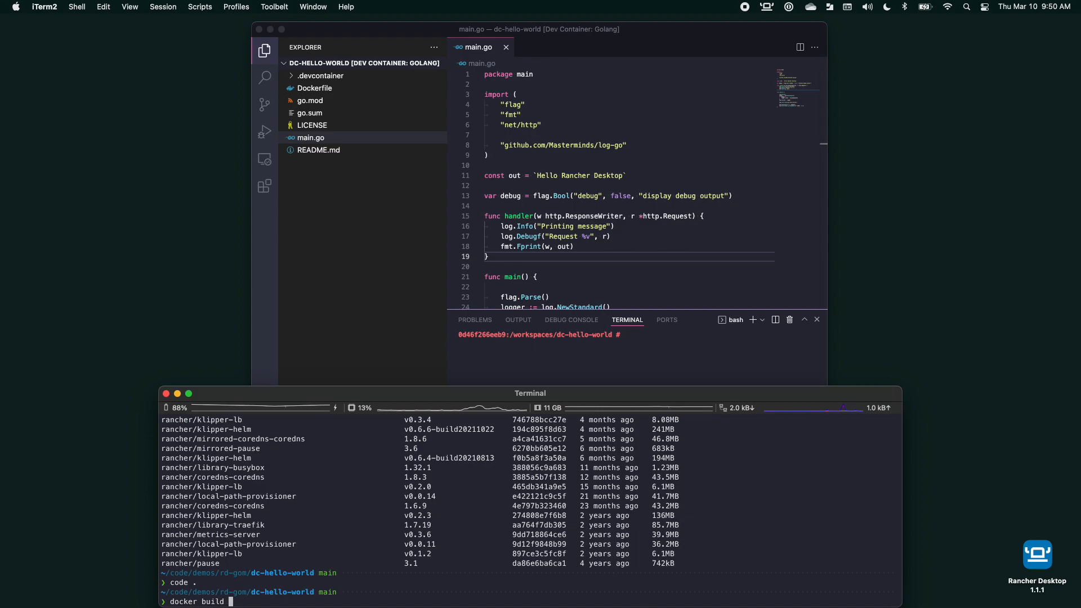
pyautogui.write('.')
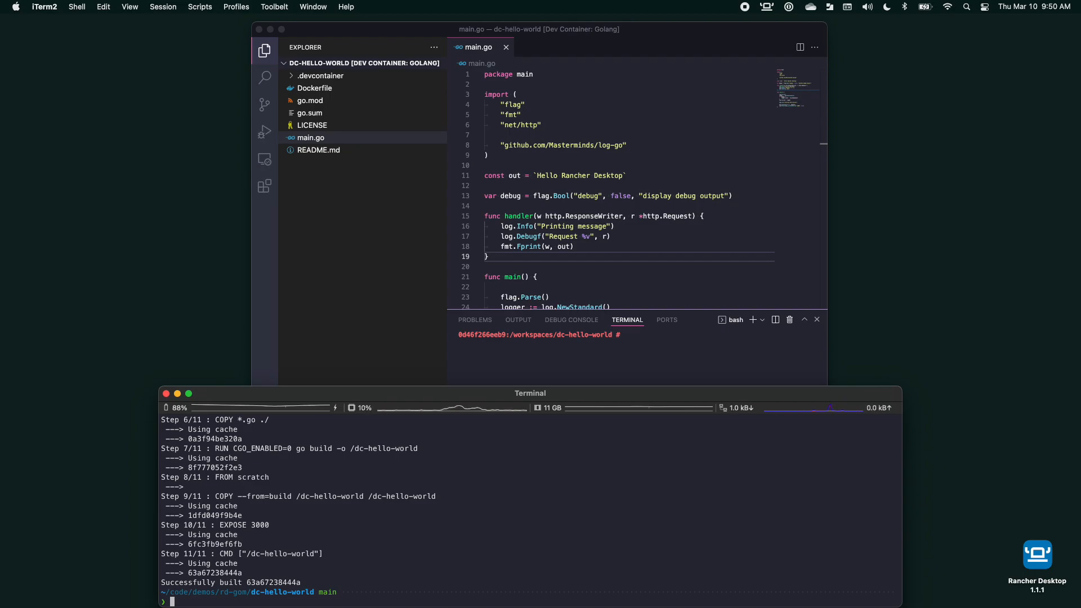
pyautogui.write('helm install wp bitnami')
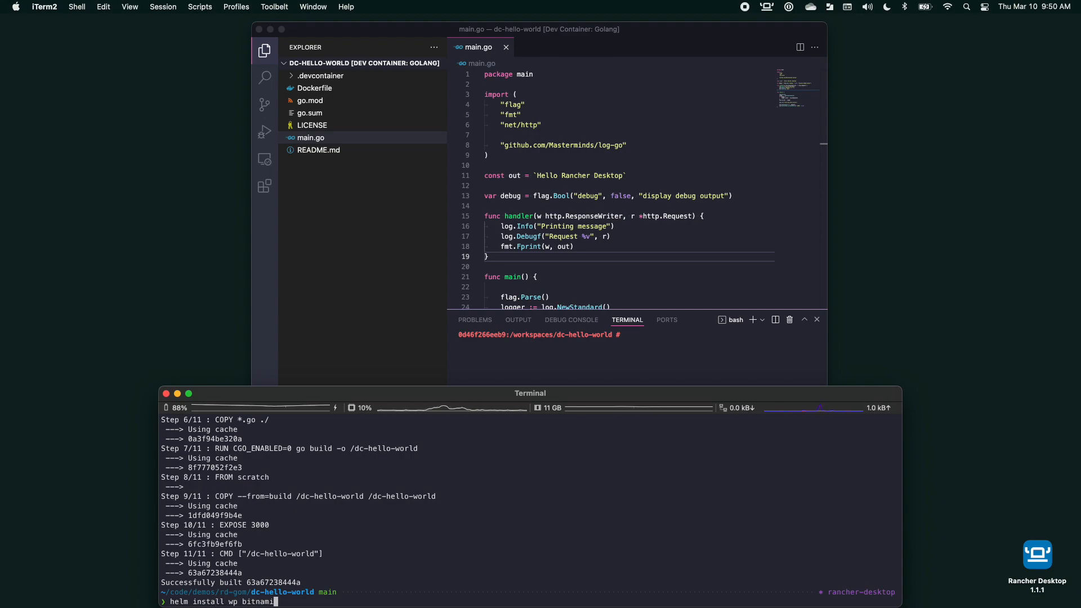
# Install WordPress as release wp with helm install wp bitnami/wordpress
pyautogui.write('/wordpress')
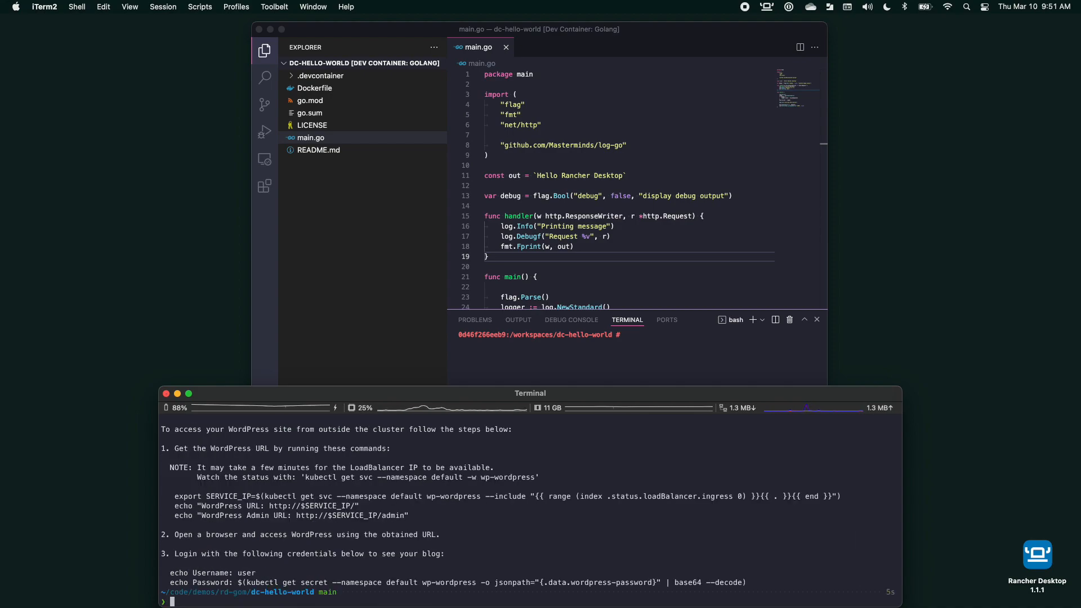
pyautogui.write('kubec')
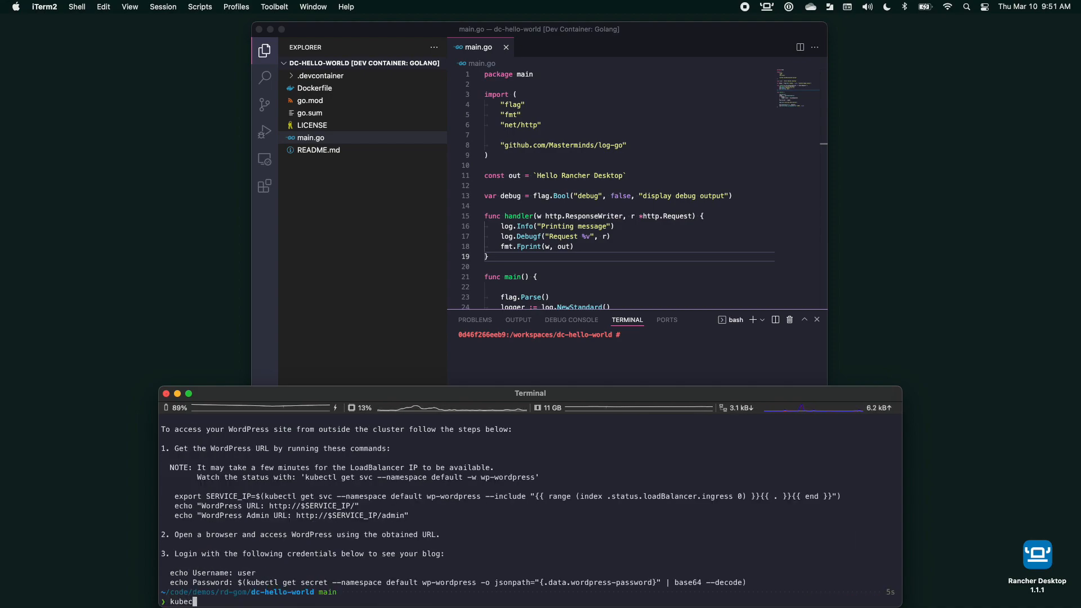